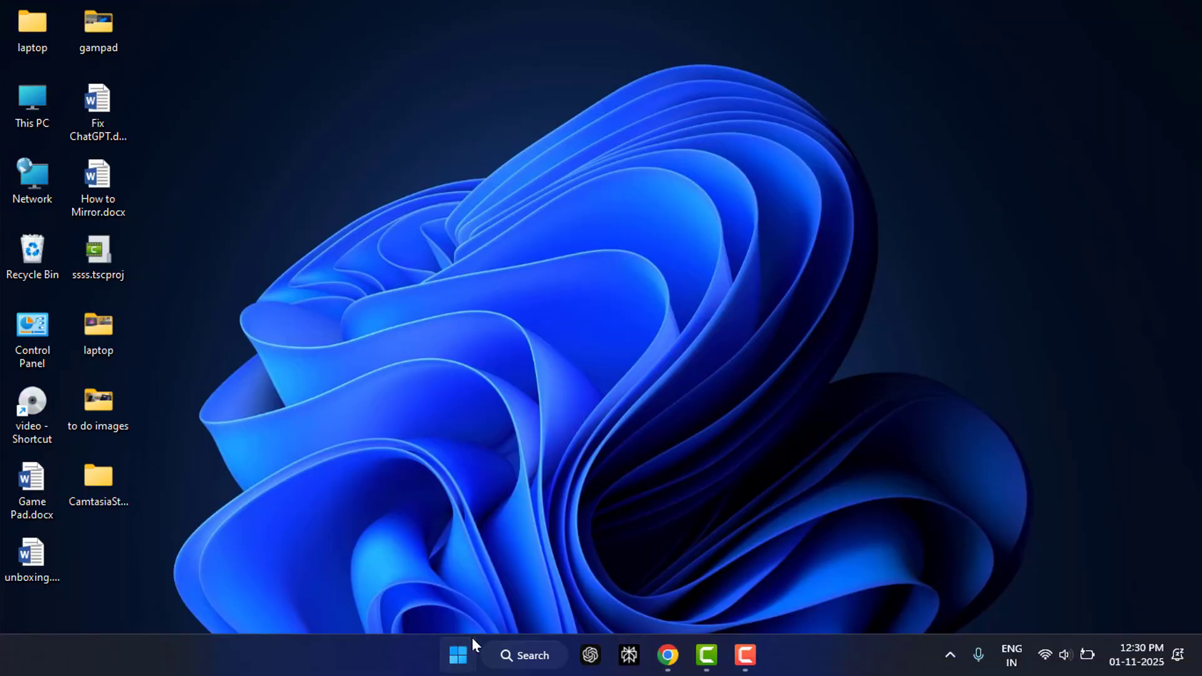
# Step: Look through the Start menu's app list, then switch back to Google Chrome
pyautogui.click(457, 655)
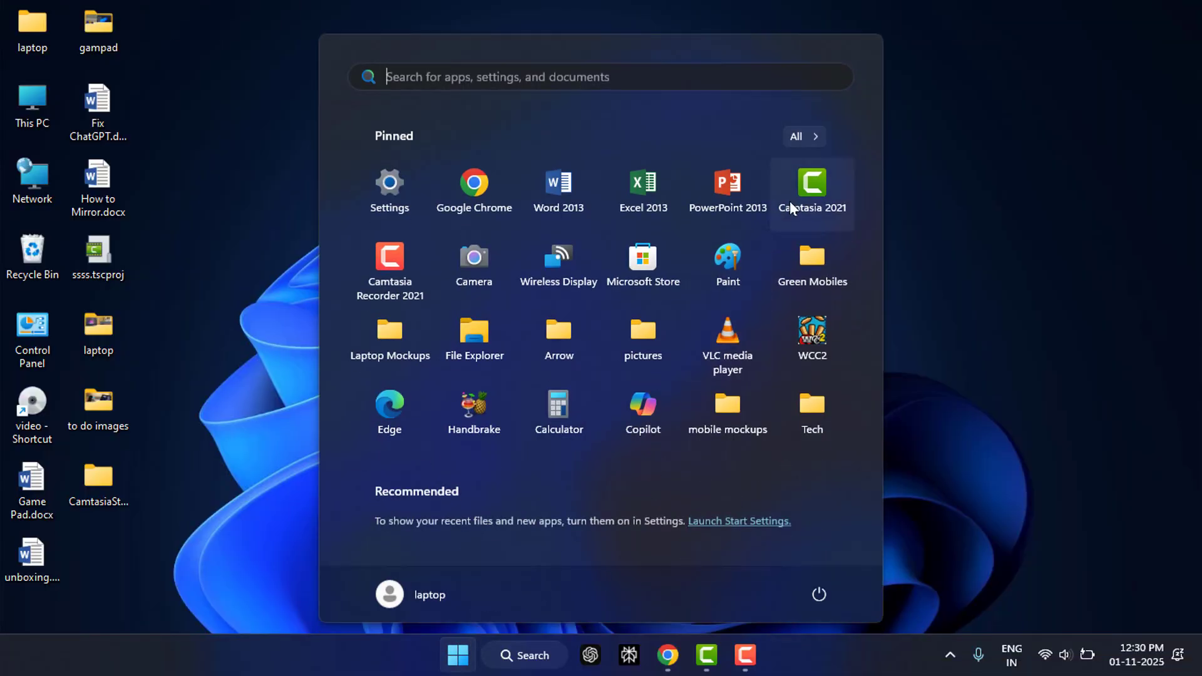
pyautogui.click(798, 137)
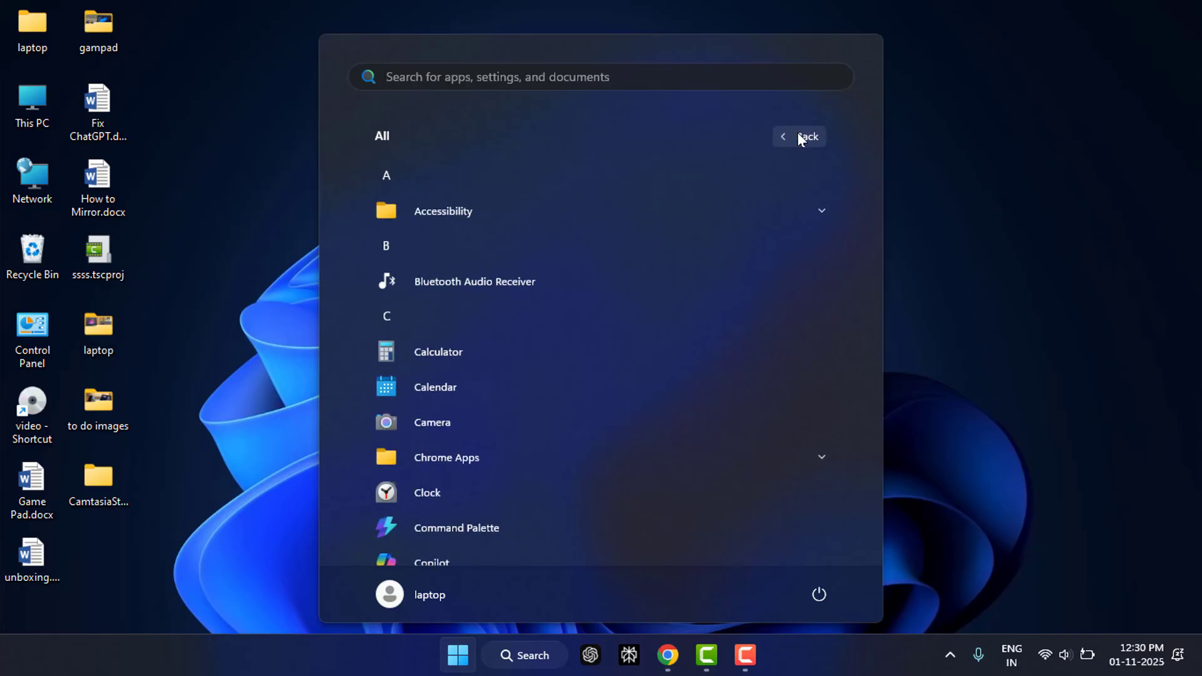
pyautogui.moveTo(576, 357)
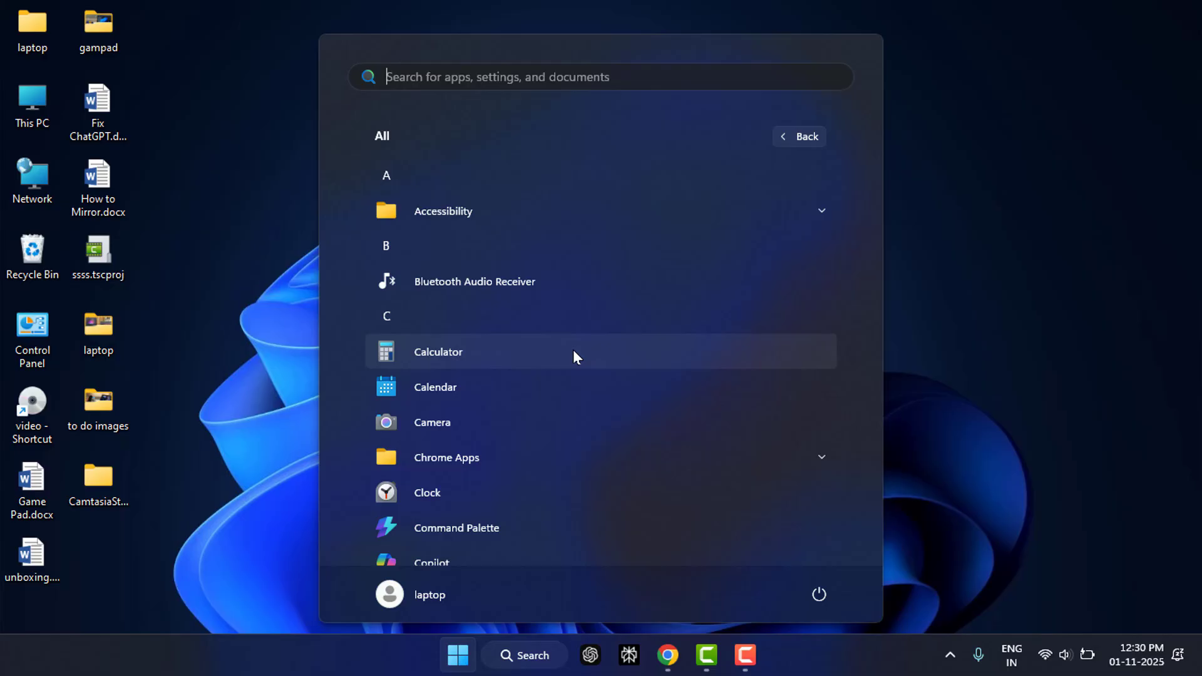
pyautogui.scroll(-3)
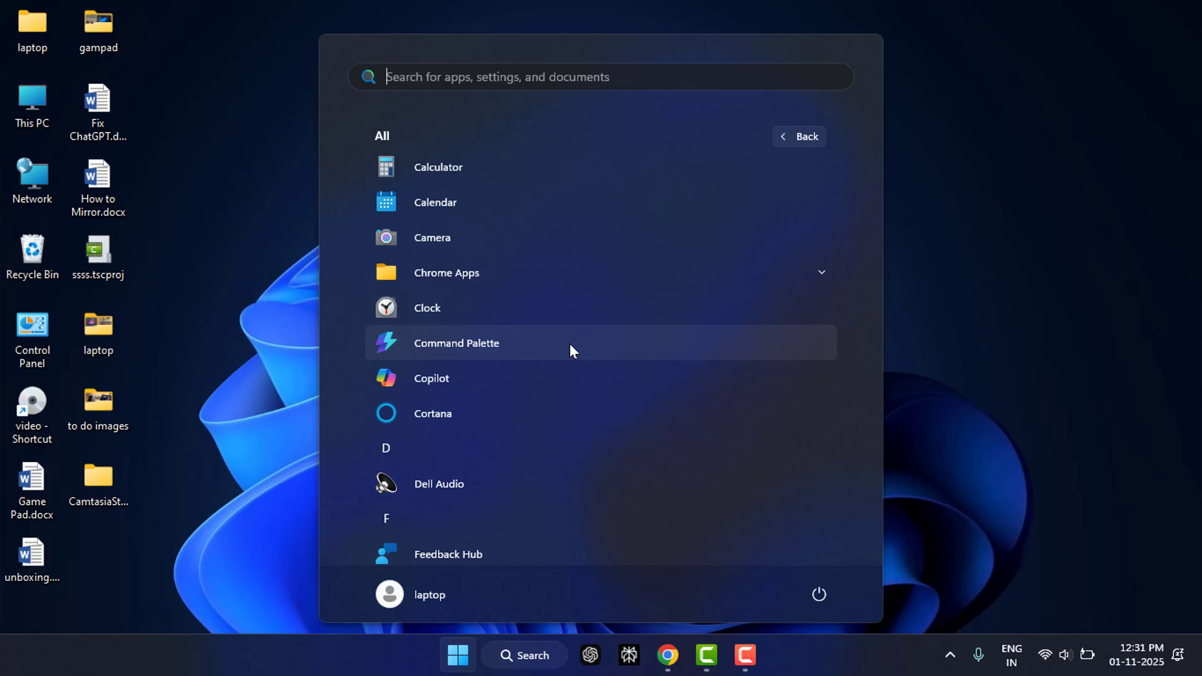
pyautogui.moveTo(920, 159)
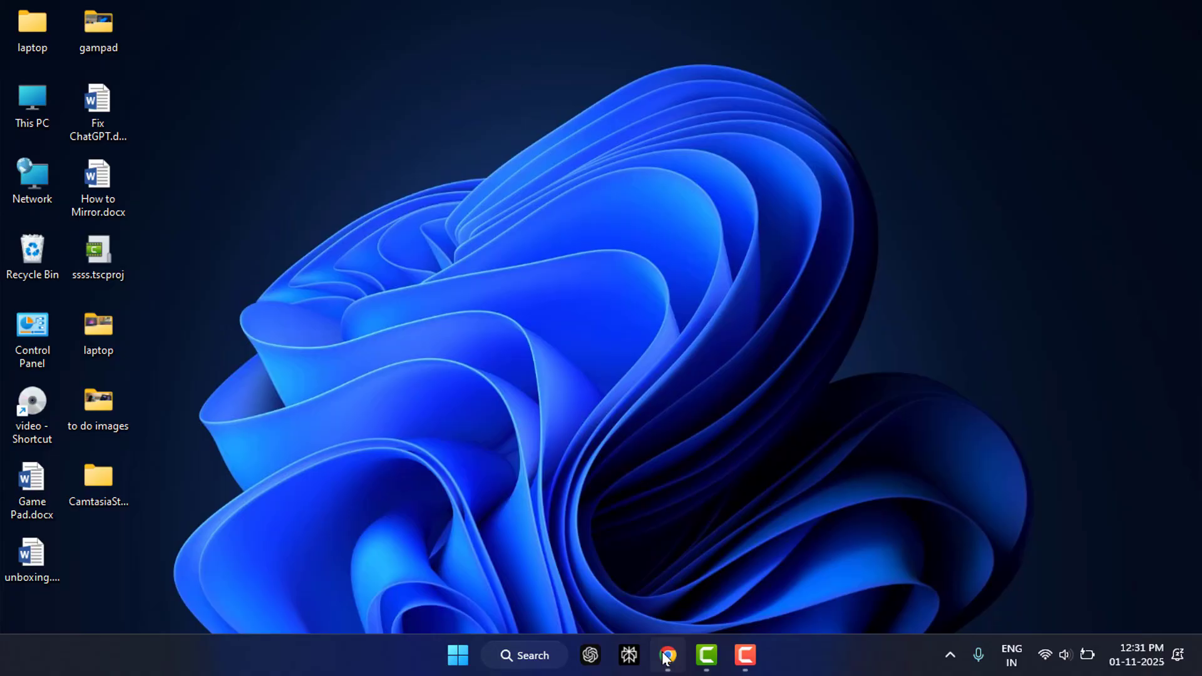
pyautogui.click(667, 655)
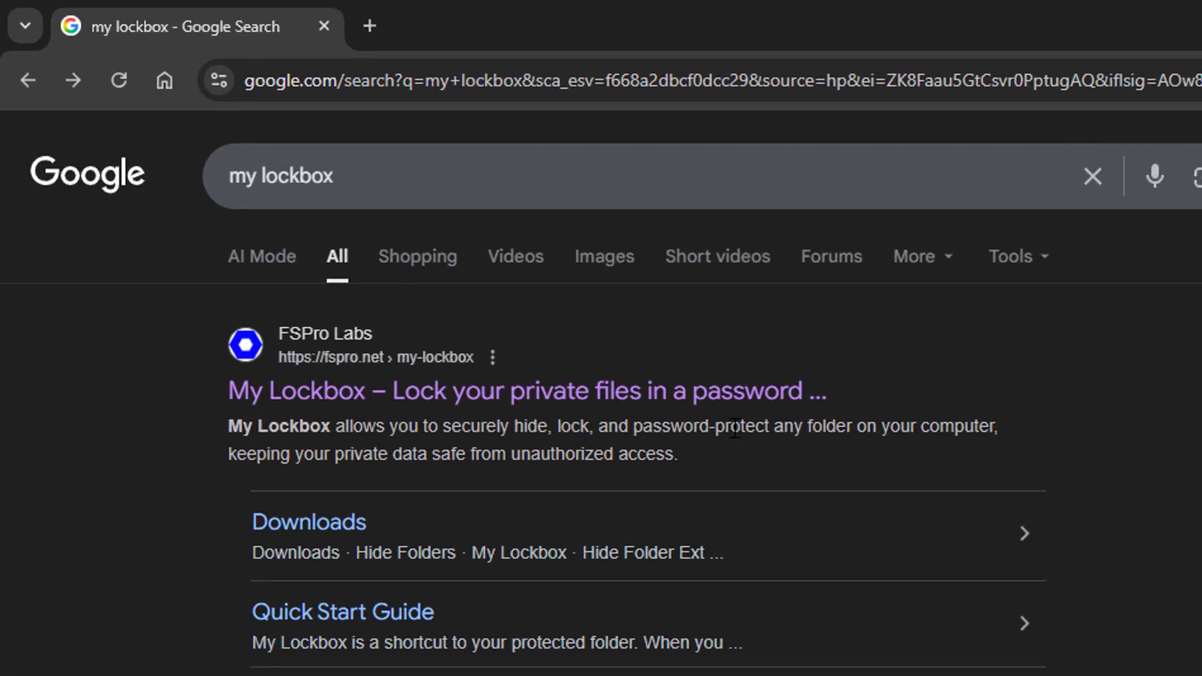
pyautogui.moveTo(604, 256)
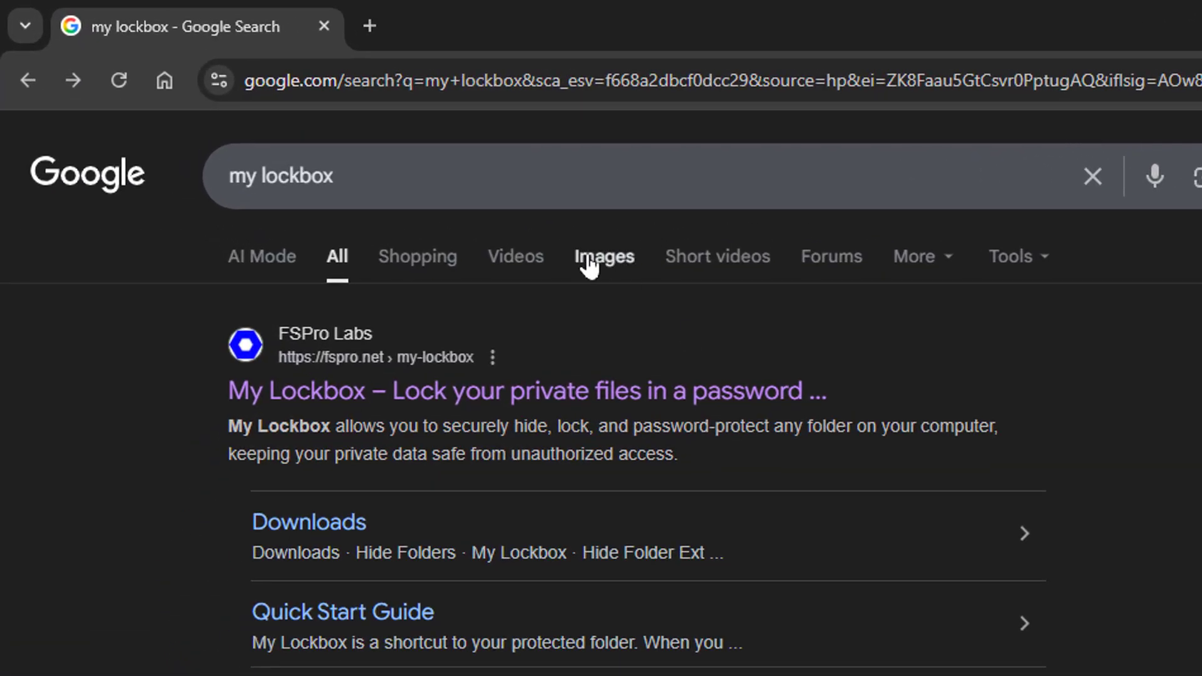
pyautogui.moveTo(387, 422)
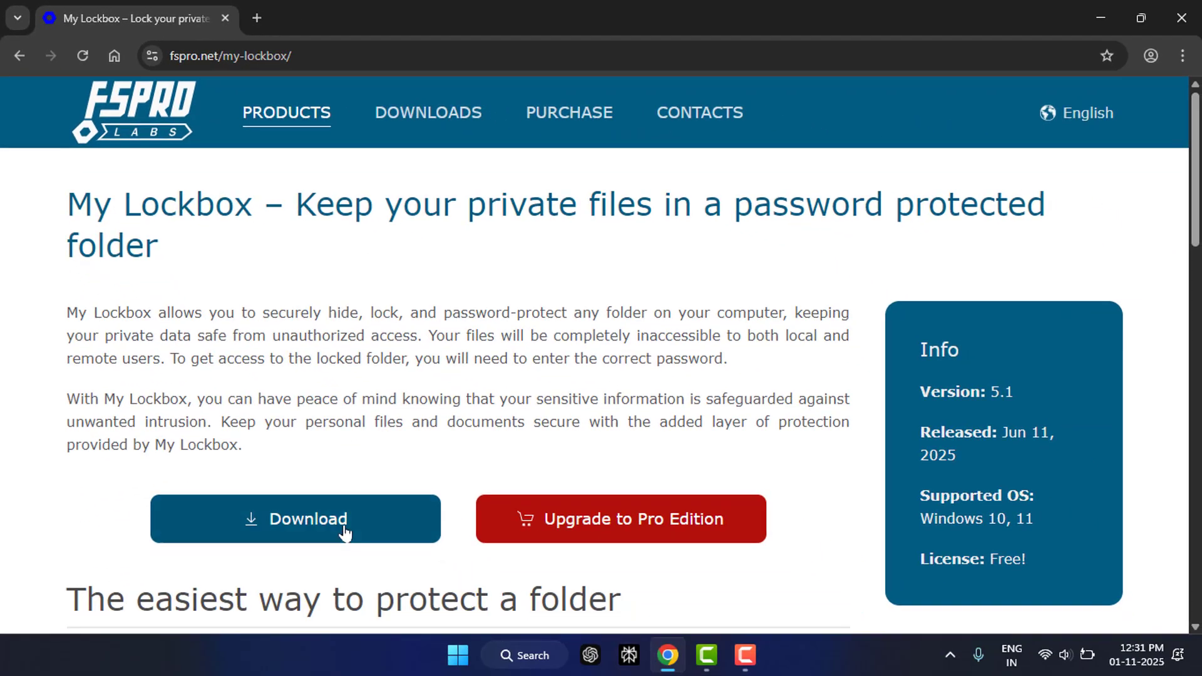
pyautogui.moveTo(321, 538)
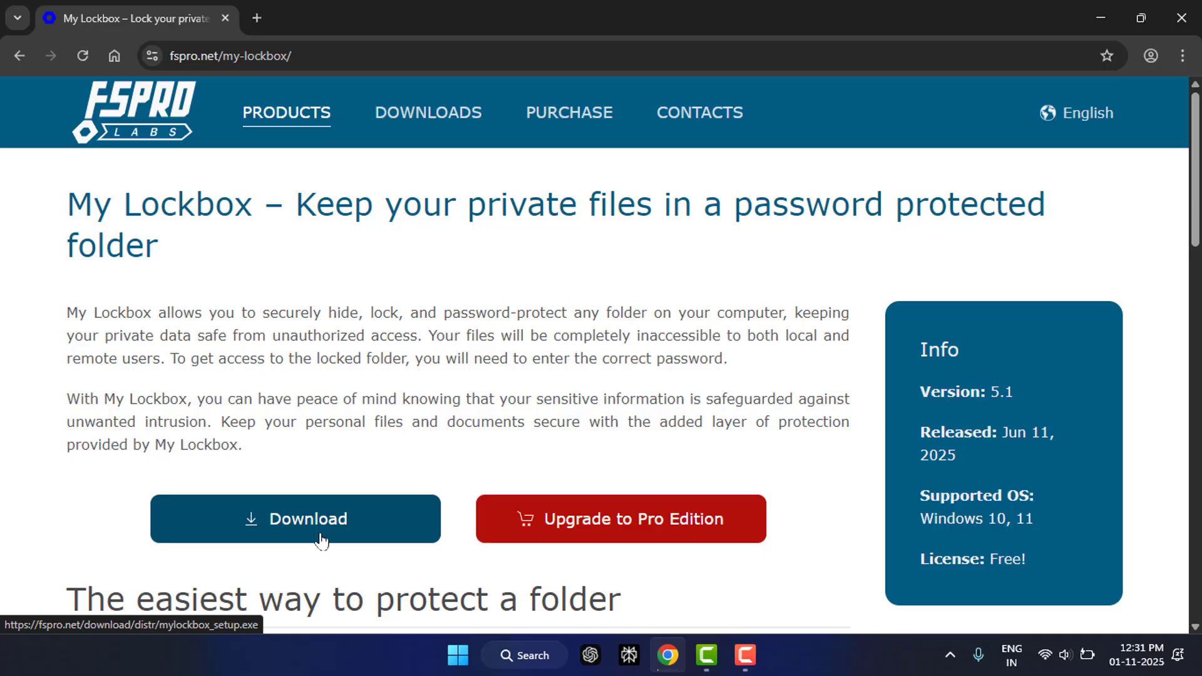
# Step: Download the My Lockbox installer from FSPro Labs and launch it from Chrome's downloads
pyautogui.click(294, 519)
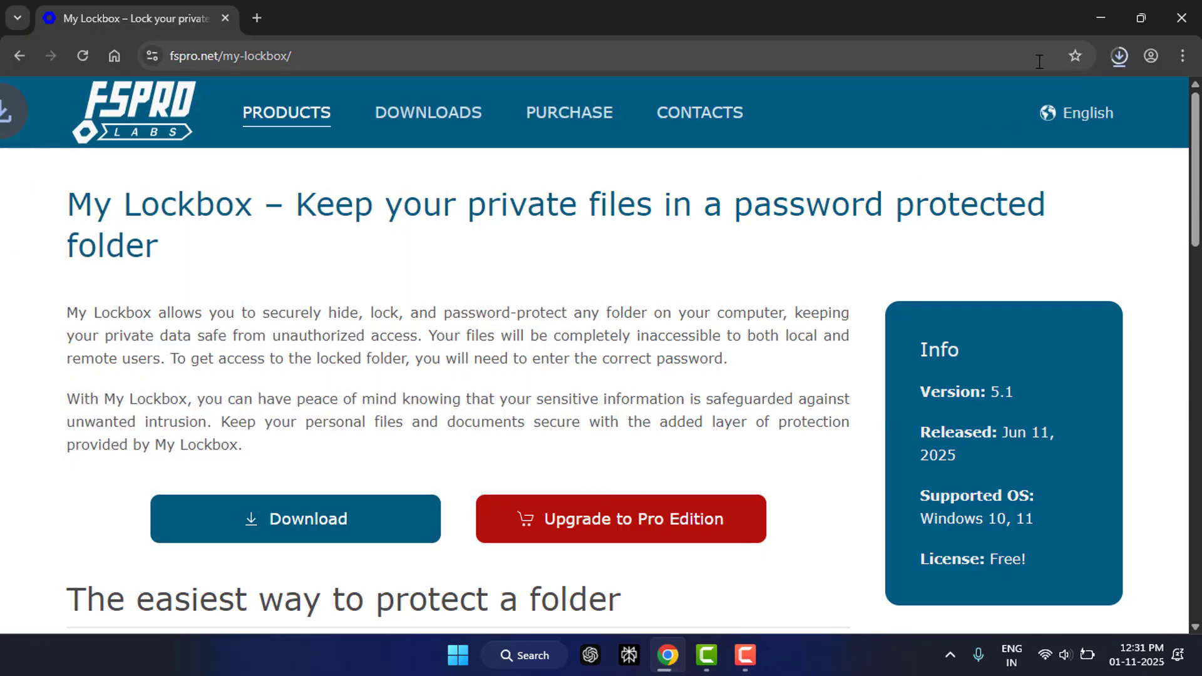
pyautogui.click(1118, 55)
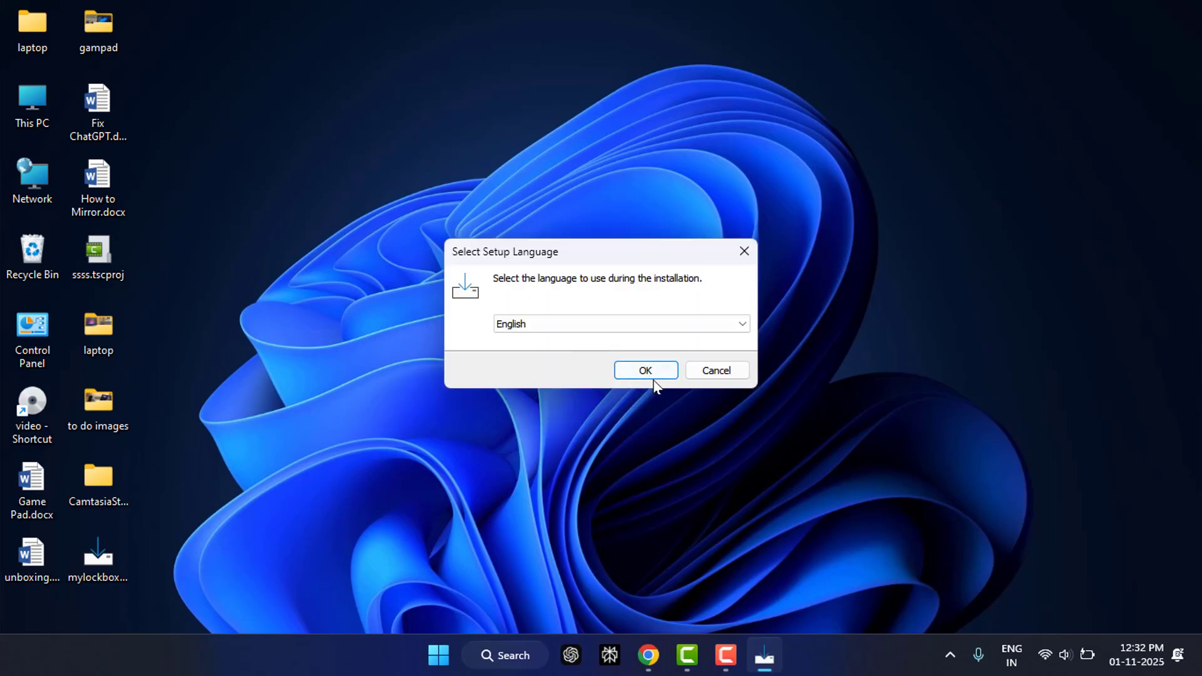
# Step: Install My Lockbox 5.1 in English, accepting the license and the default Start Menu folder
pyautogui.click(645, 371)
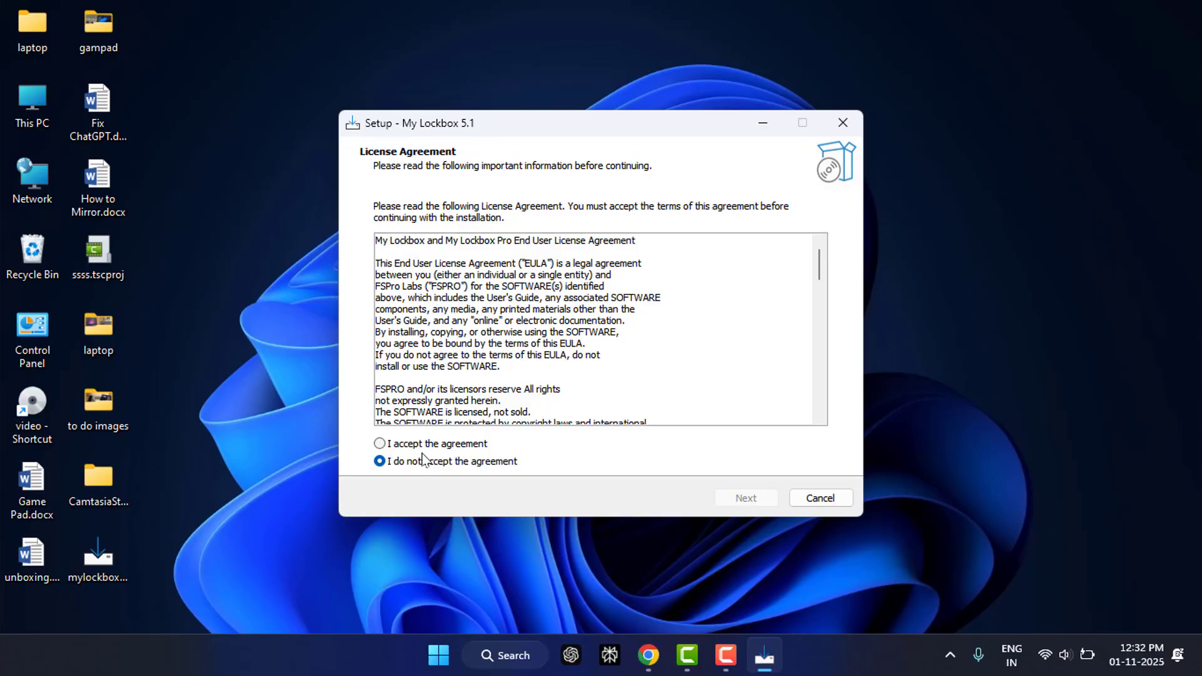
pyautogui.click(380, 444)
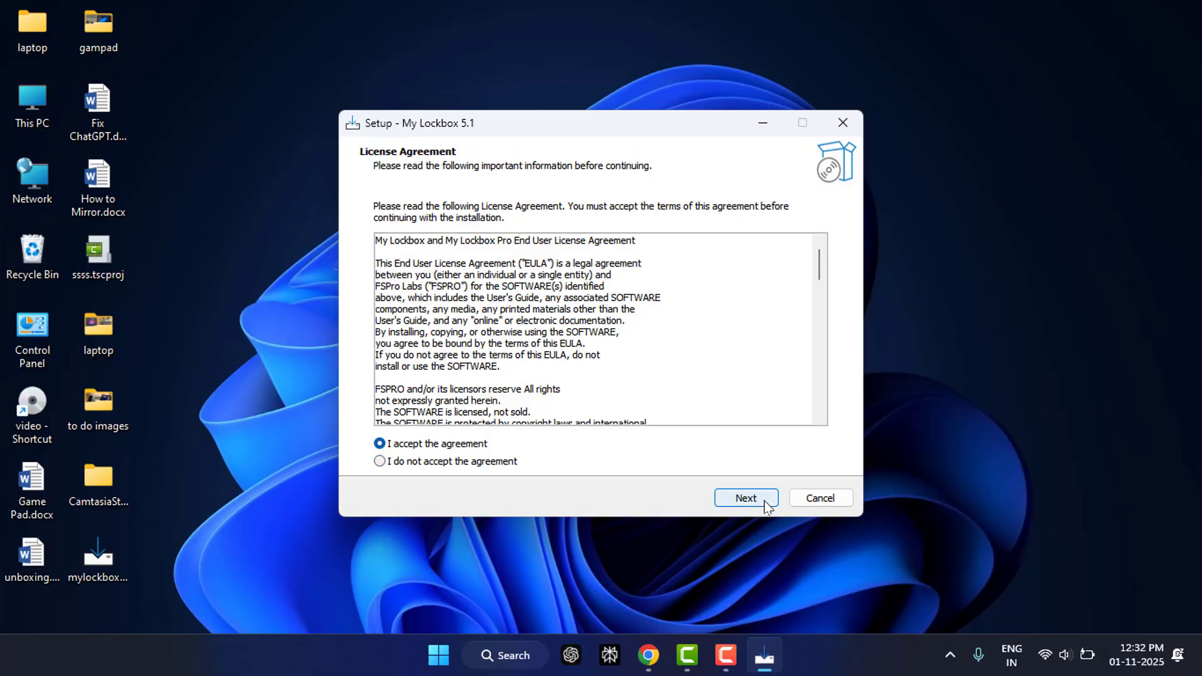
pyautogui.click(745, 497)
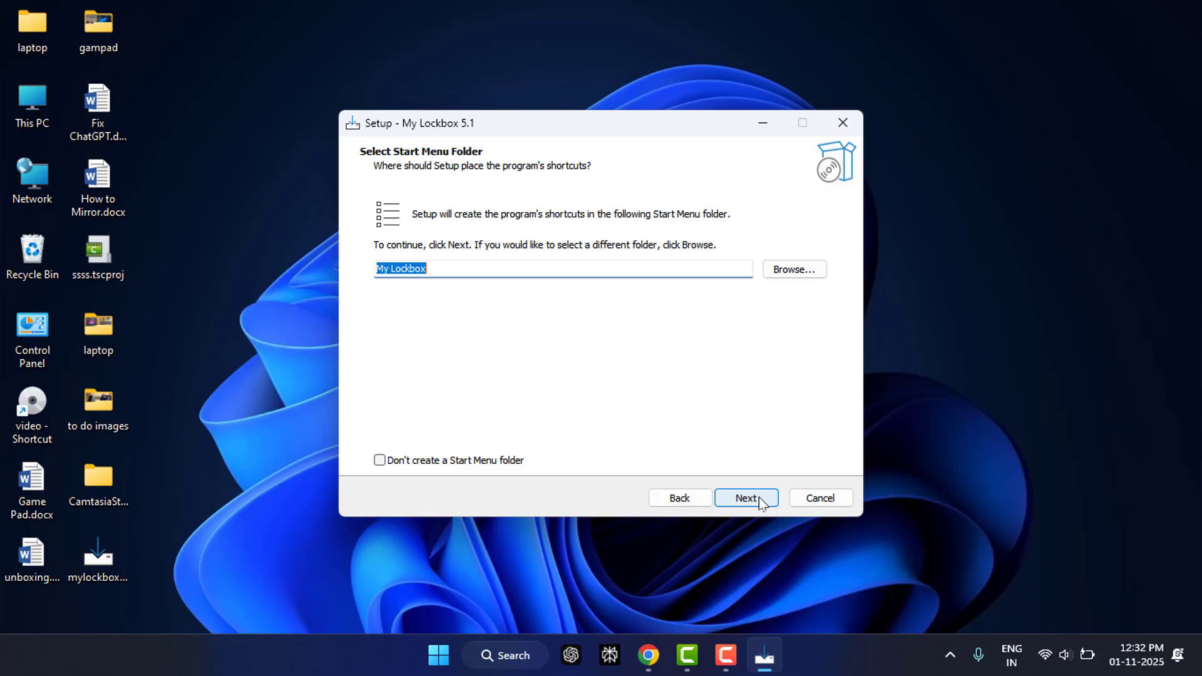
pyautogui.click(745, 497)
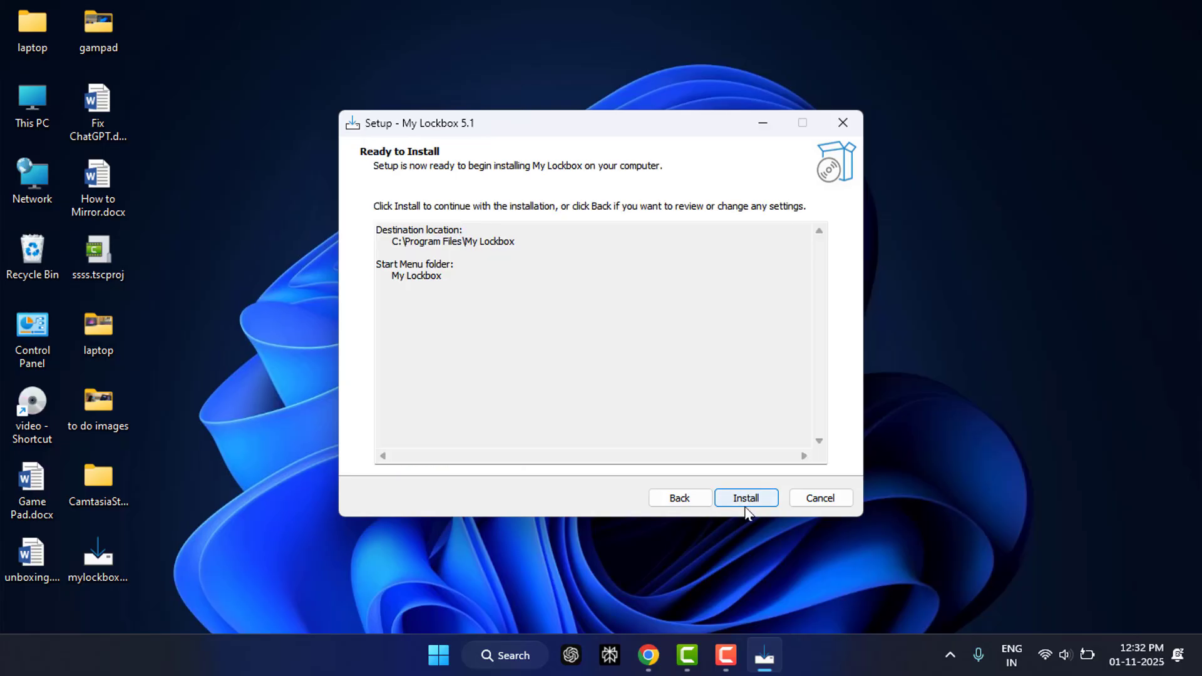
pyautogui.click(744, 498)
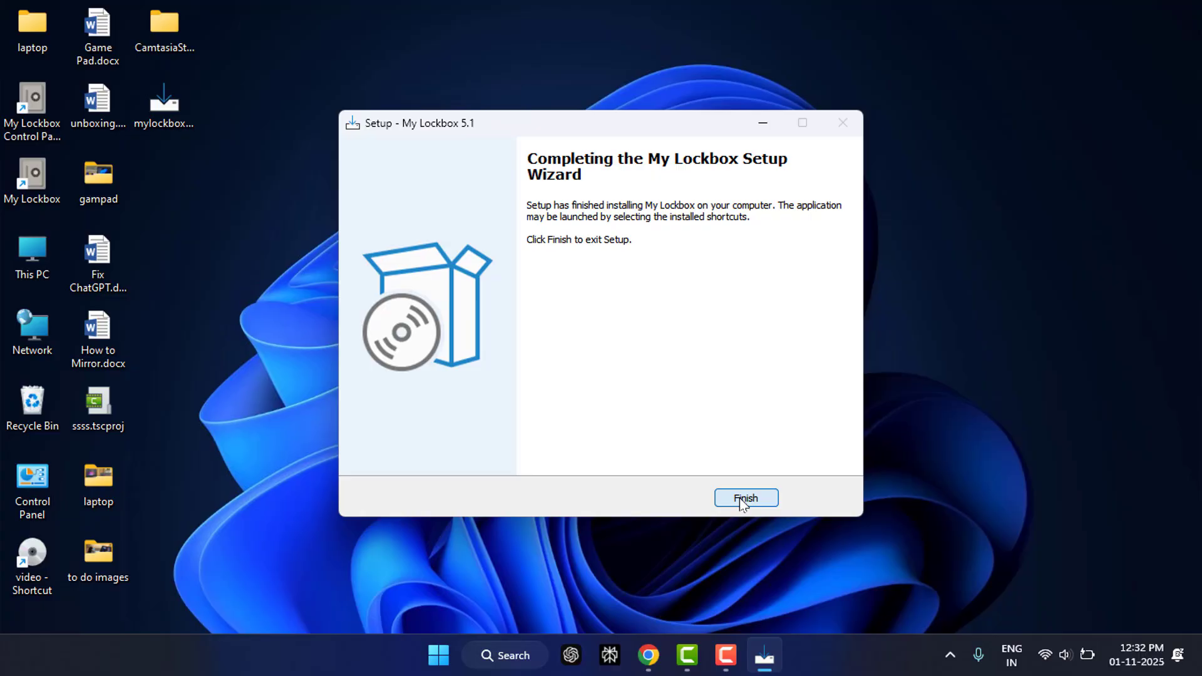
pyautogui.click(744, 498)
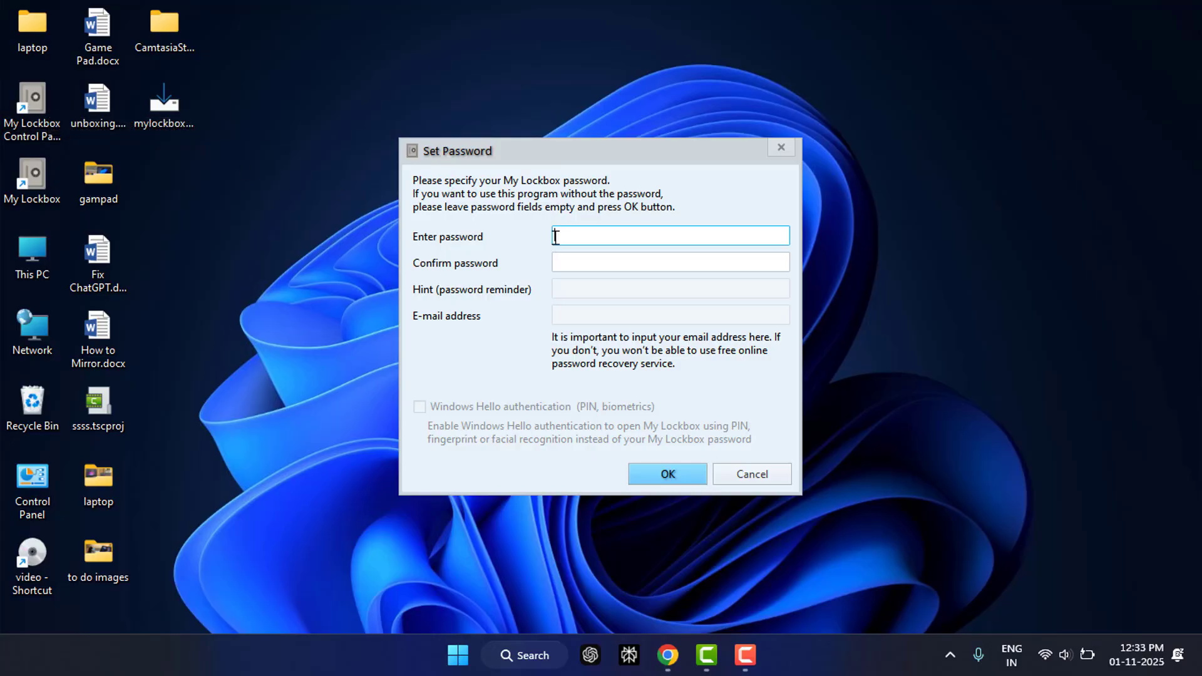
pyautogui.moveTo(754, 7)
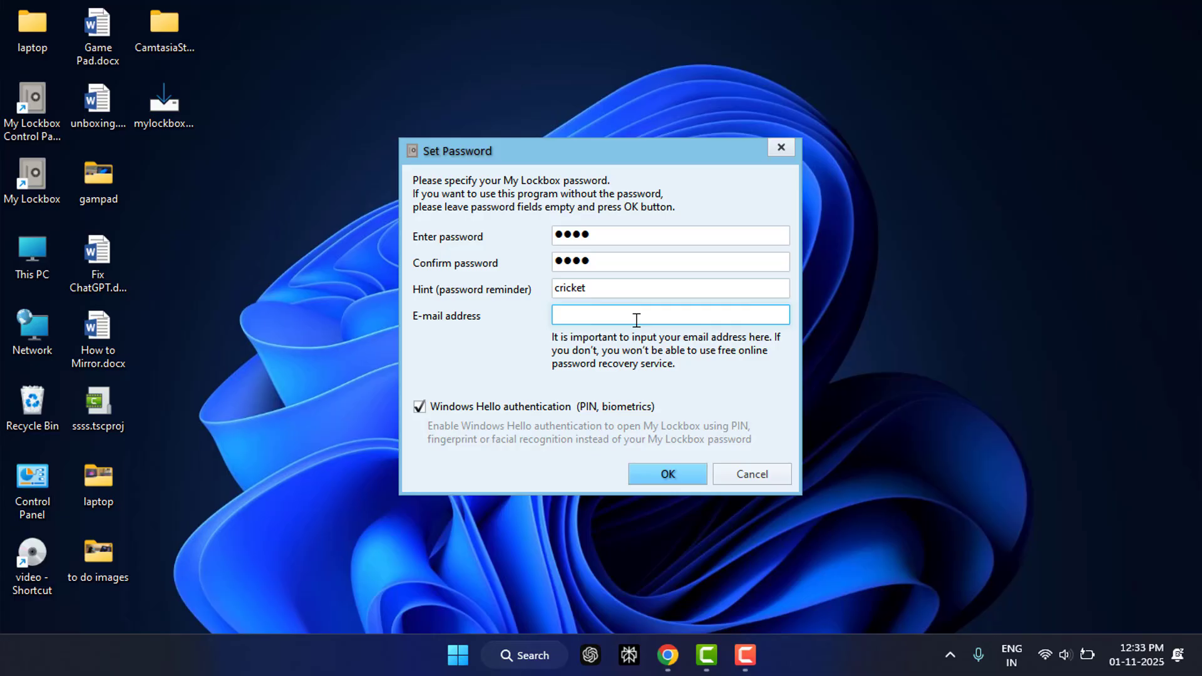
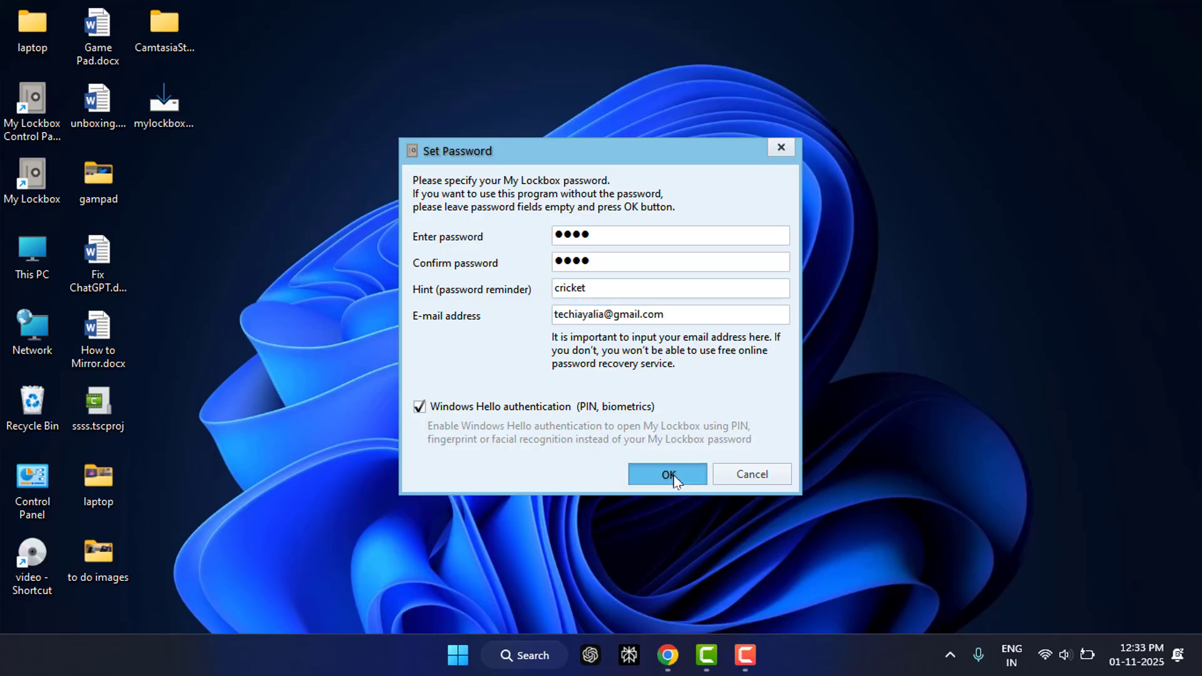
# Step: Save the new password with hint cricket and Windows Hello enabled, dismissing the success notice
pyautogui.click(666, 474)
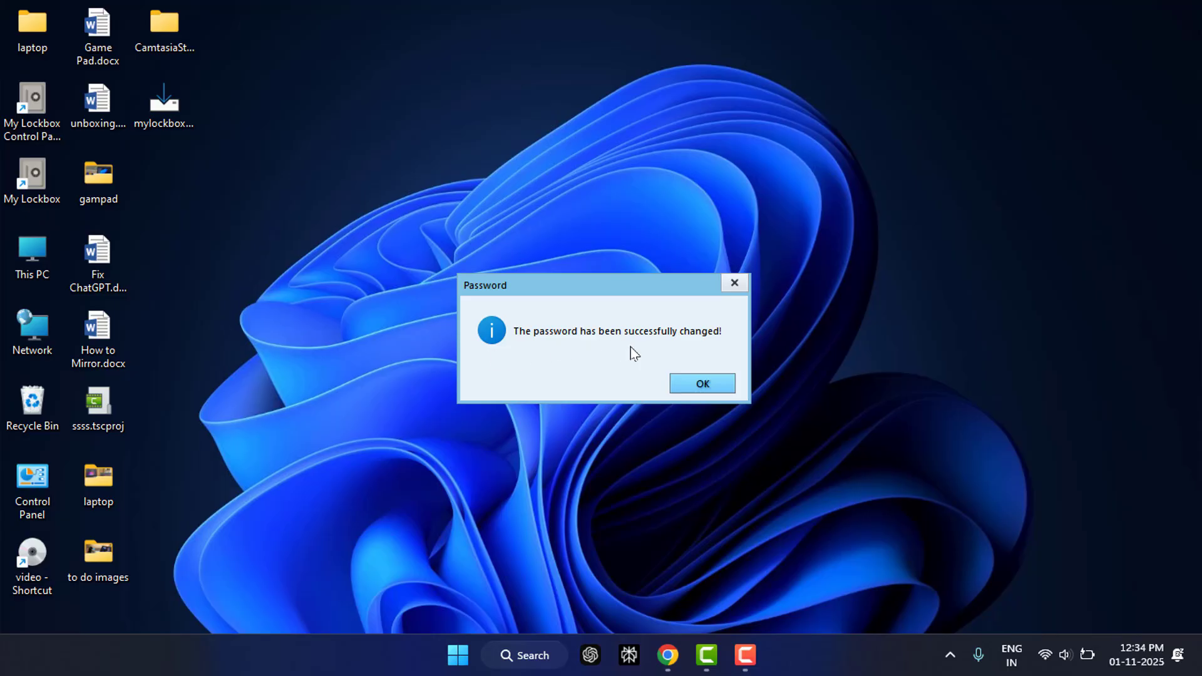
pyautogui.click(701, 384)
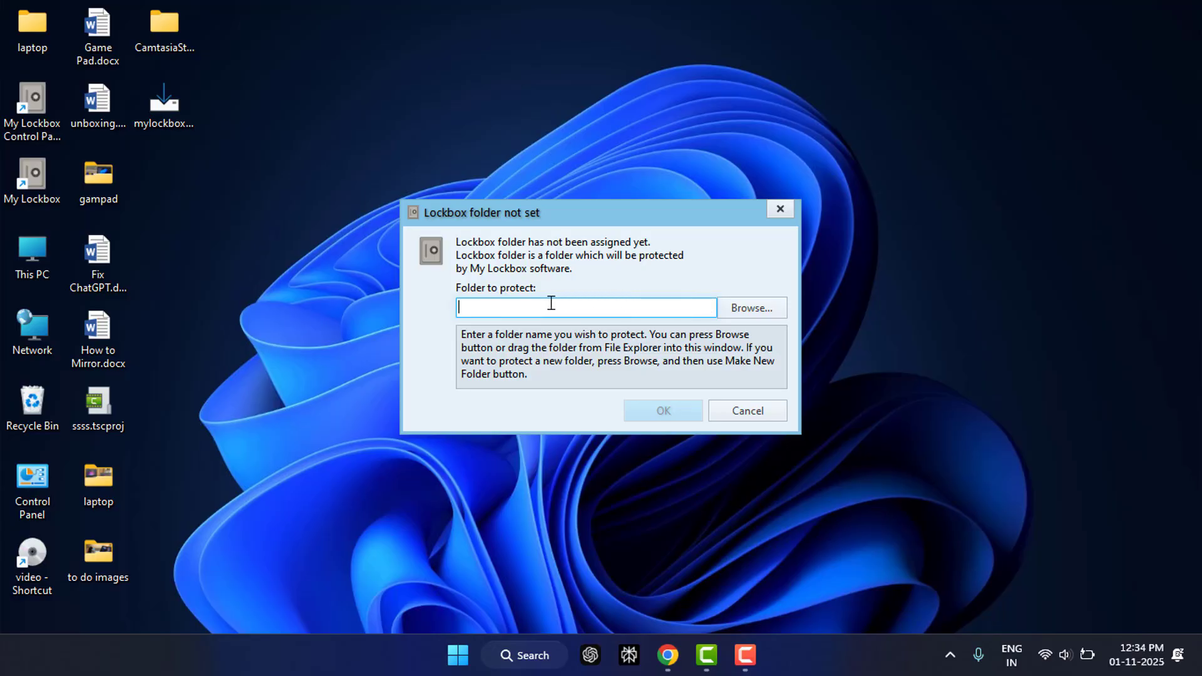
# Step: Protect C:\Program Files\Google\Chrome\Application, which now shows as Locked
pyautogui.click(752, 308)
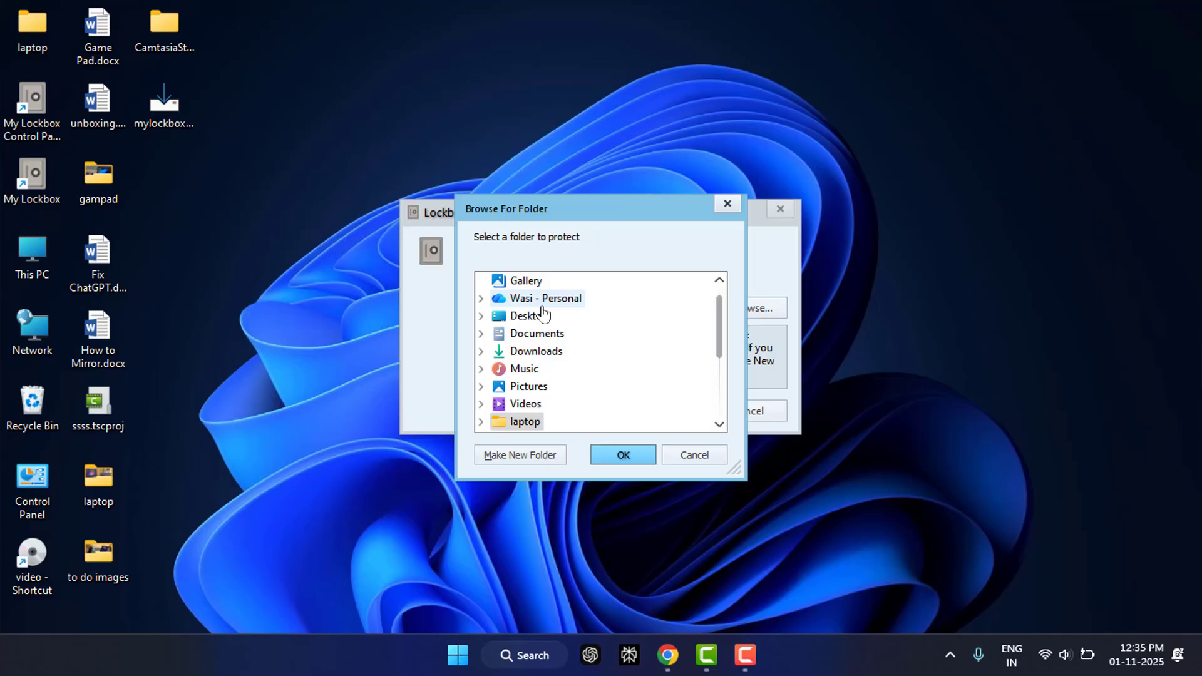
pyautogui.scroll(-3)
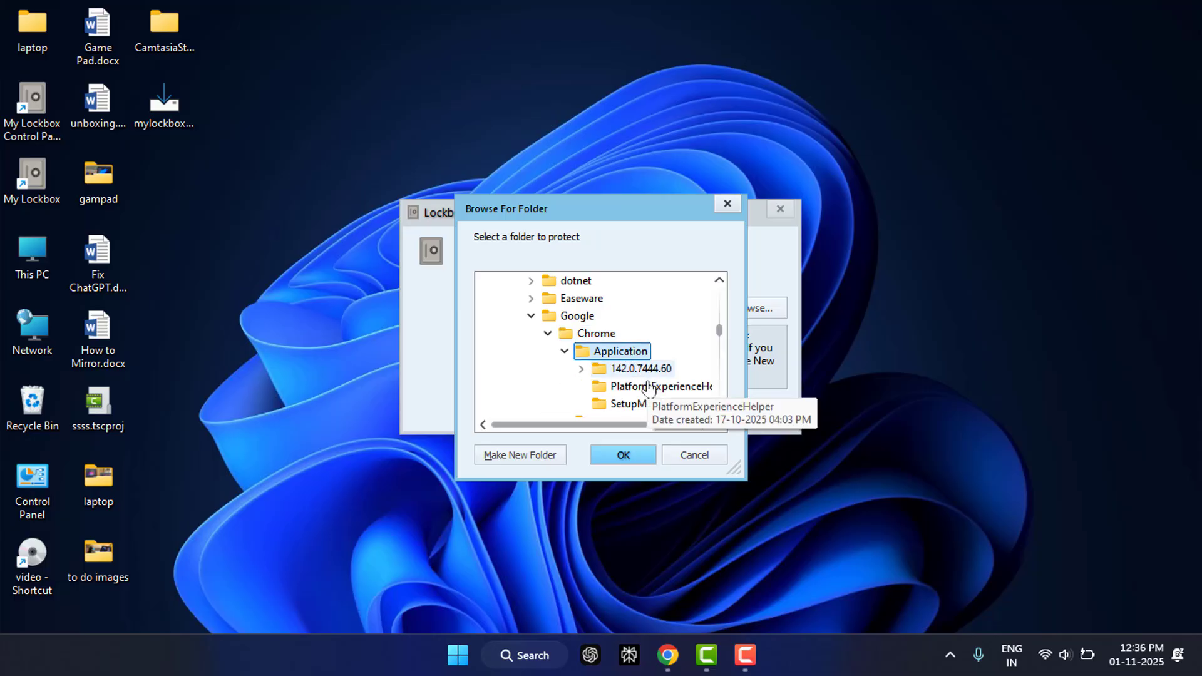
pyautogui.click(623, 454)
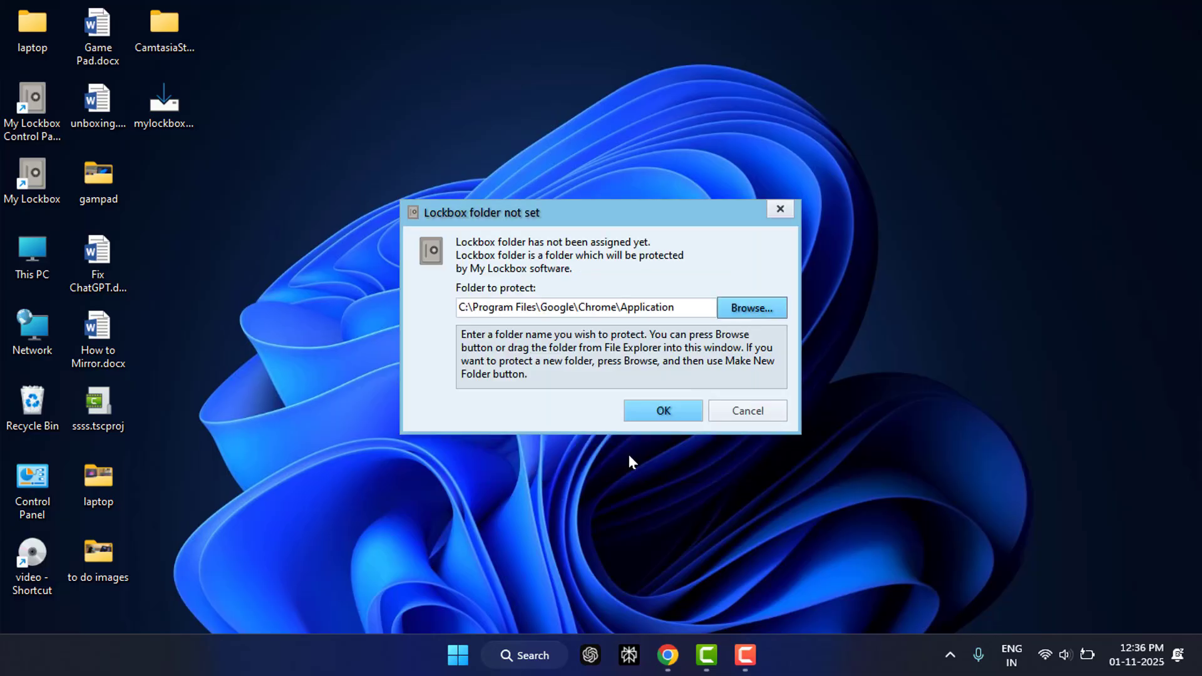
pyautogui.click(661, 410)
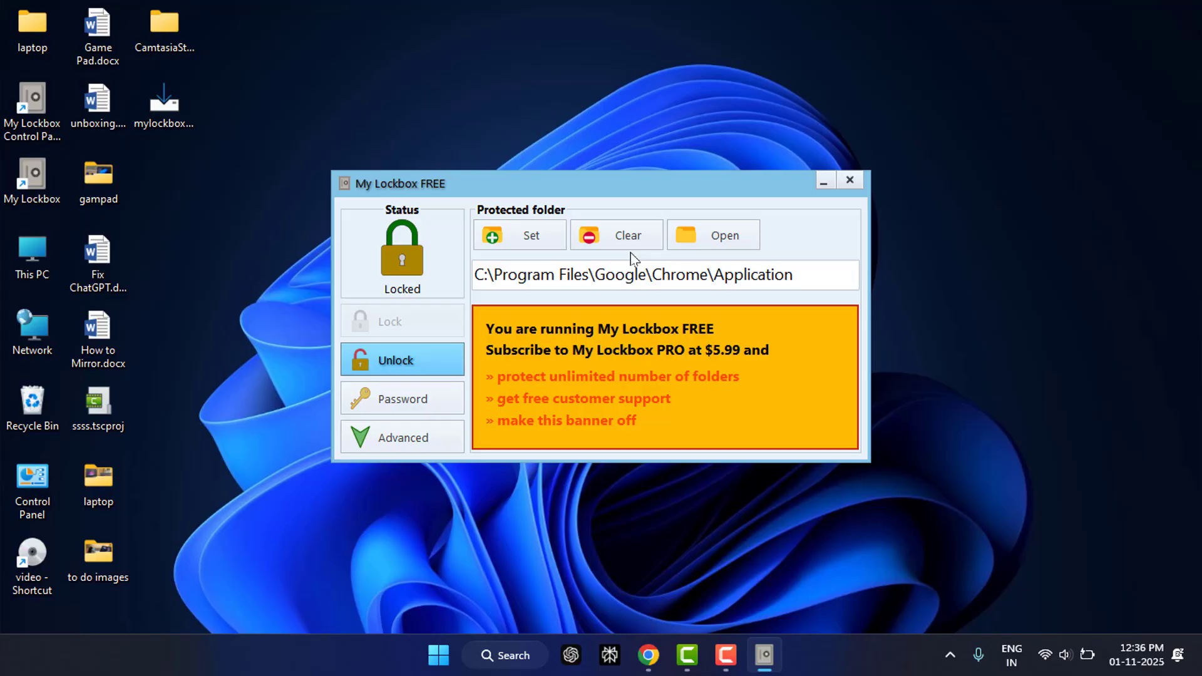
pyautogui.click(491, 274)
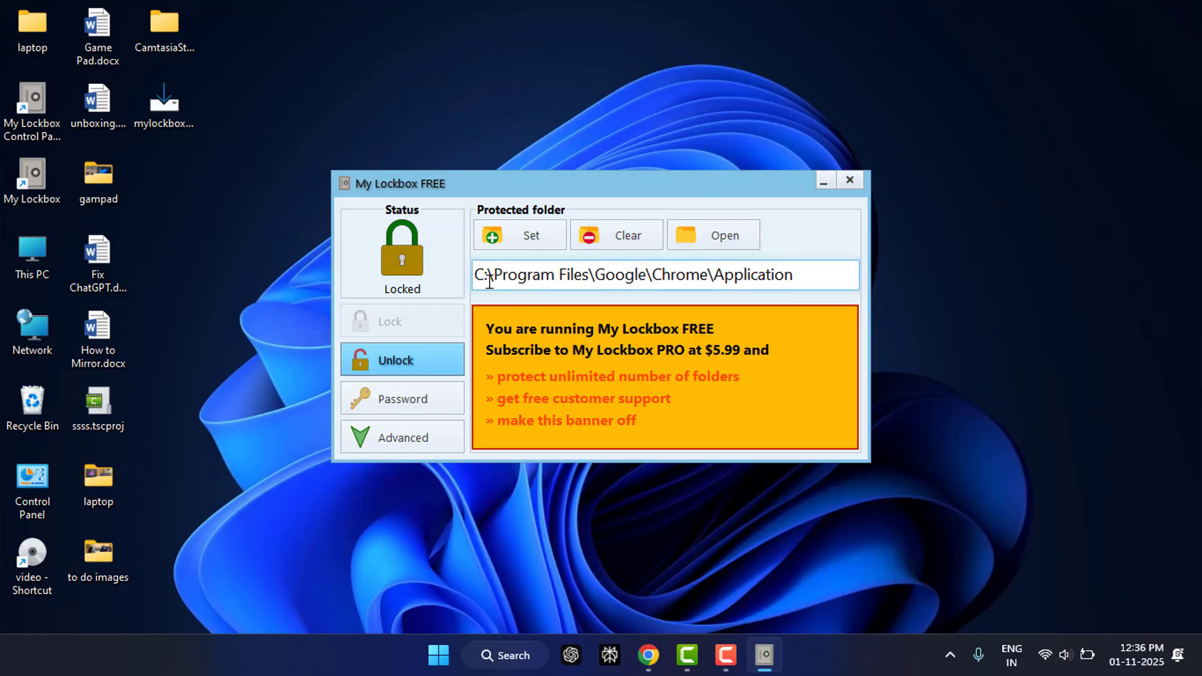
pyautogui.moveTo(774, 304)
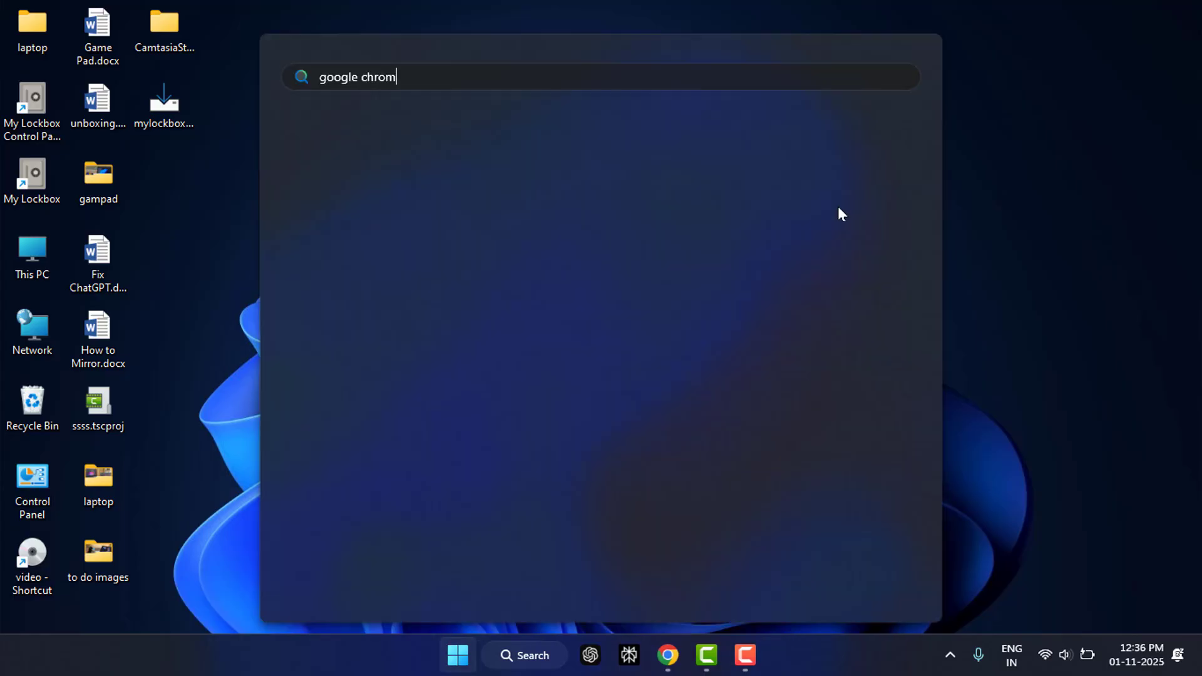
# Step: Relaunch My Lockbox from the desktop shortcut and submit its password
pyautogui.write('e')
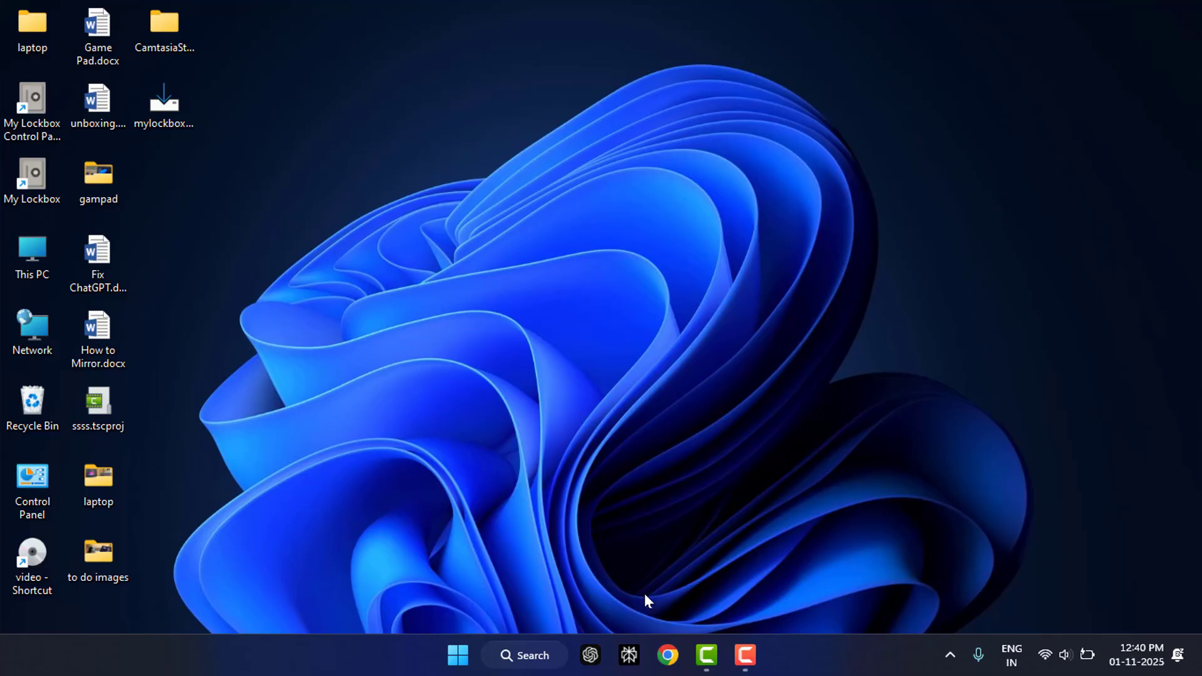
pyautogui.doubleClick(32, 175)
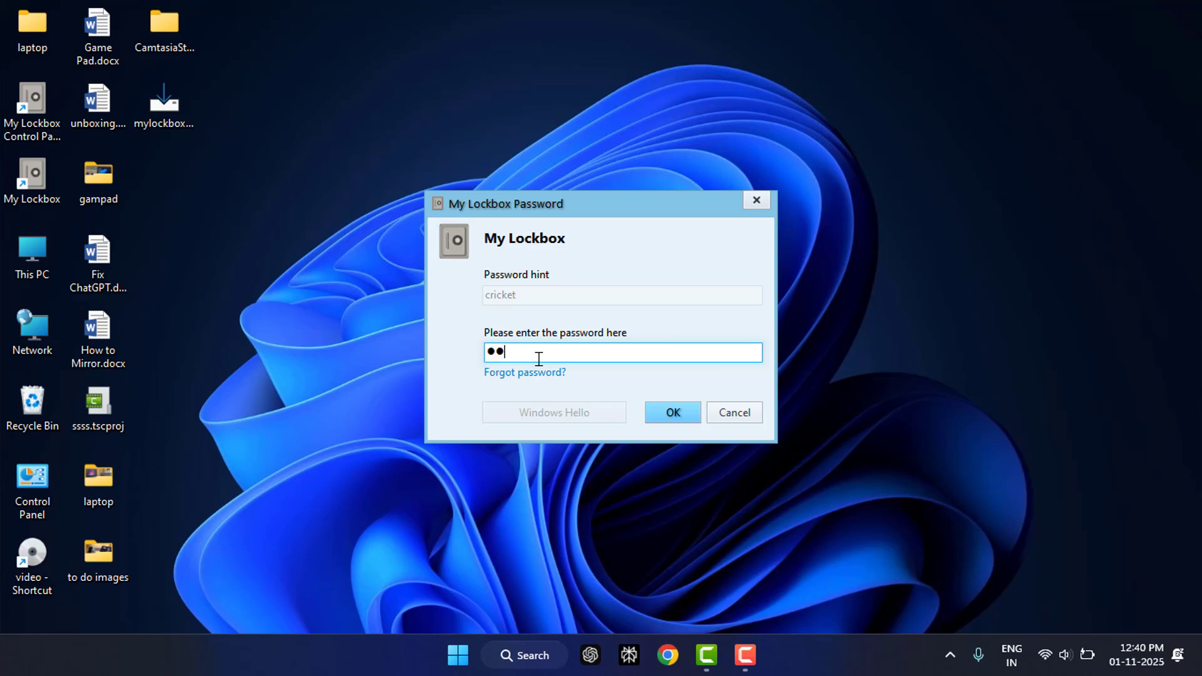
pyautogui.write('**')
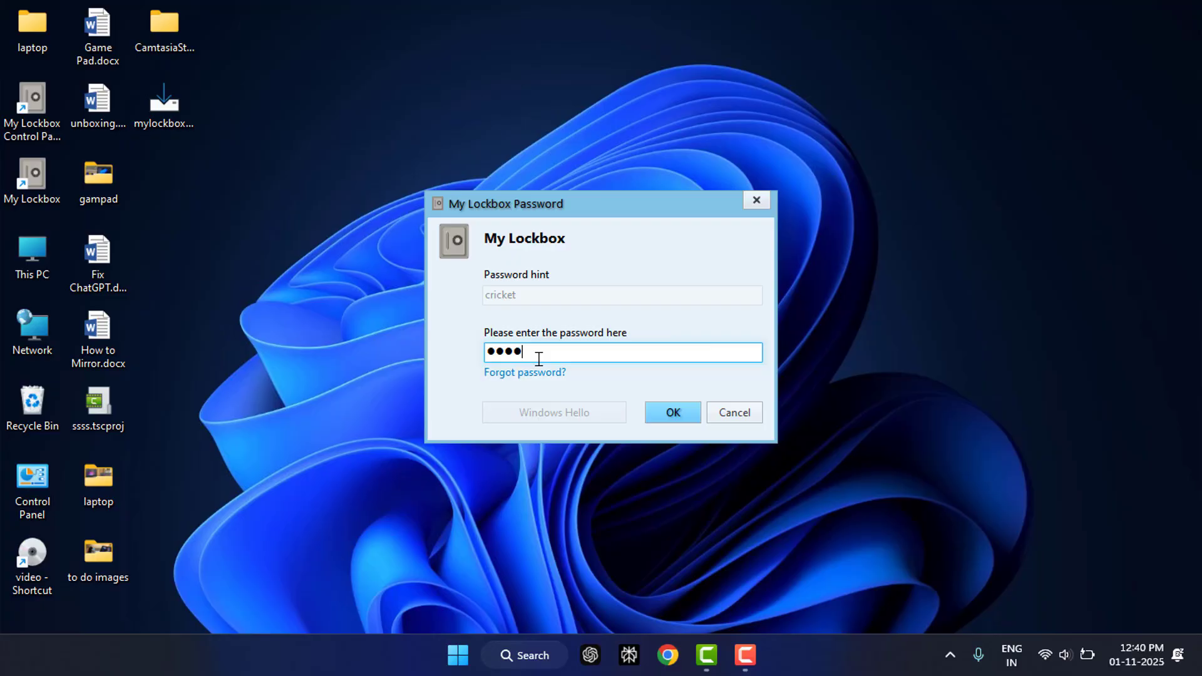
pyautogui.moveTo(470, 224)
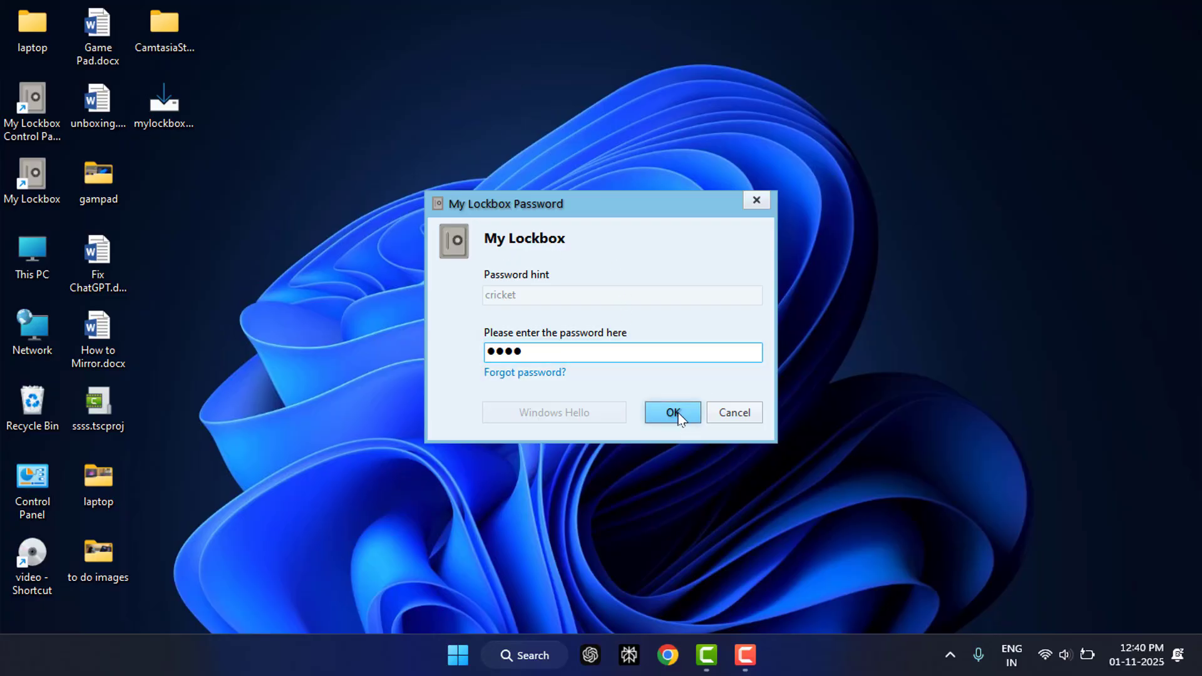
pyautogui.click(672, 412)
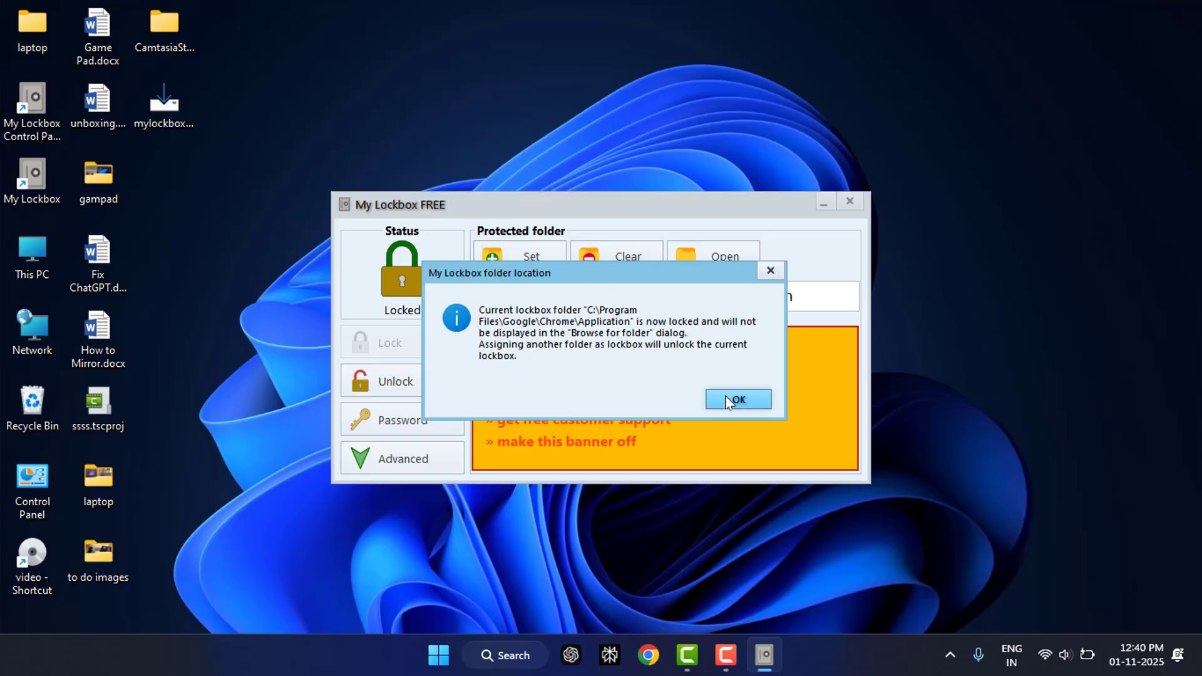
pyautogui.click(736, 400)
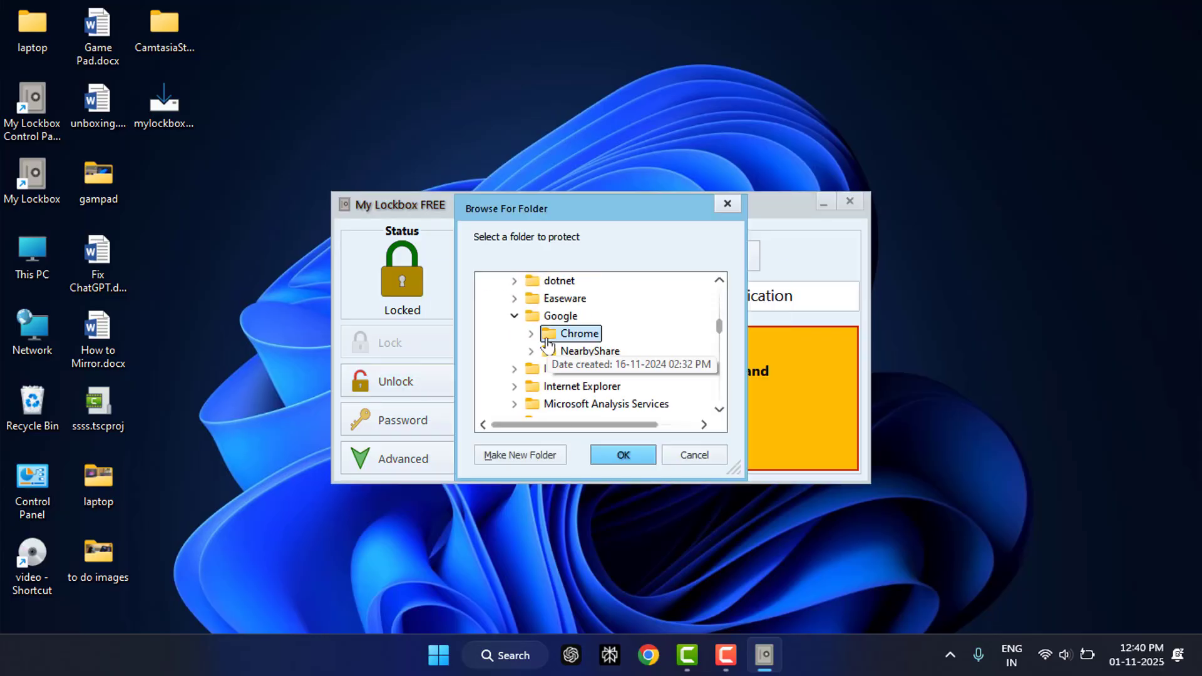
pyautogui.scroll(-3)
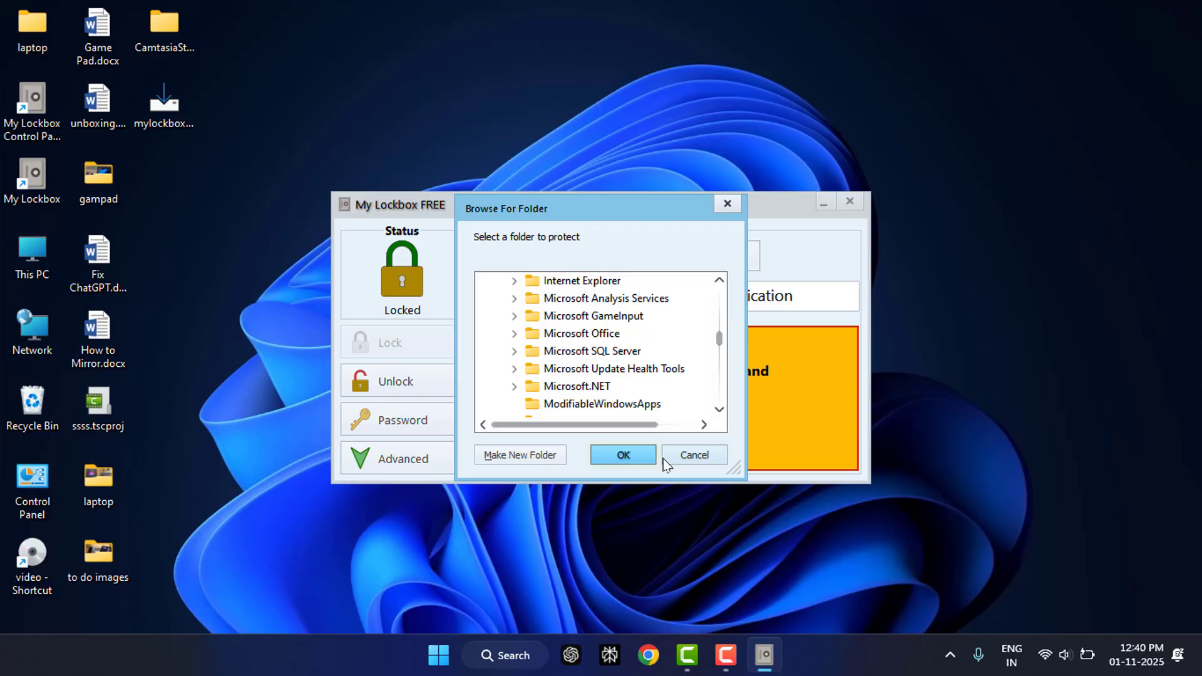
pyautogui.click(622, 455)
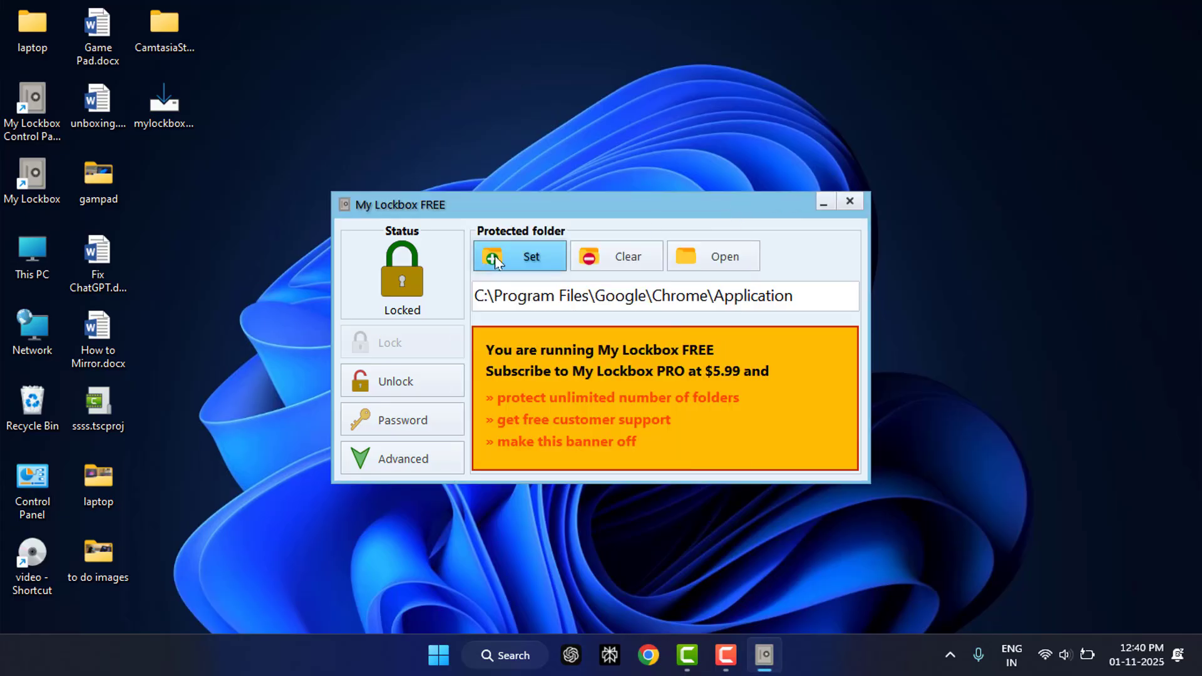
# Step: Unlock the protected Chrome Application folder from the main window
pyautogui.click(395, 381)
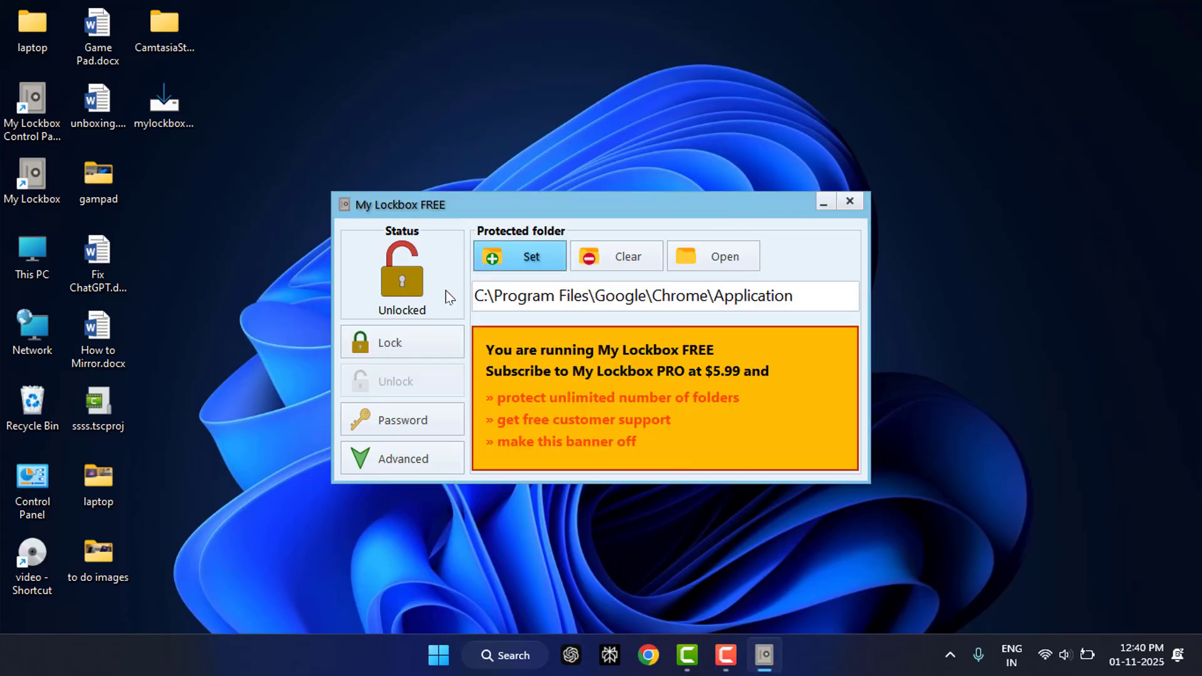
pyautogui.moveTo(456, 386)
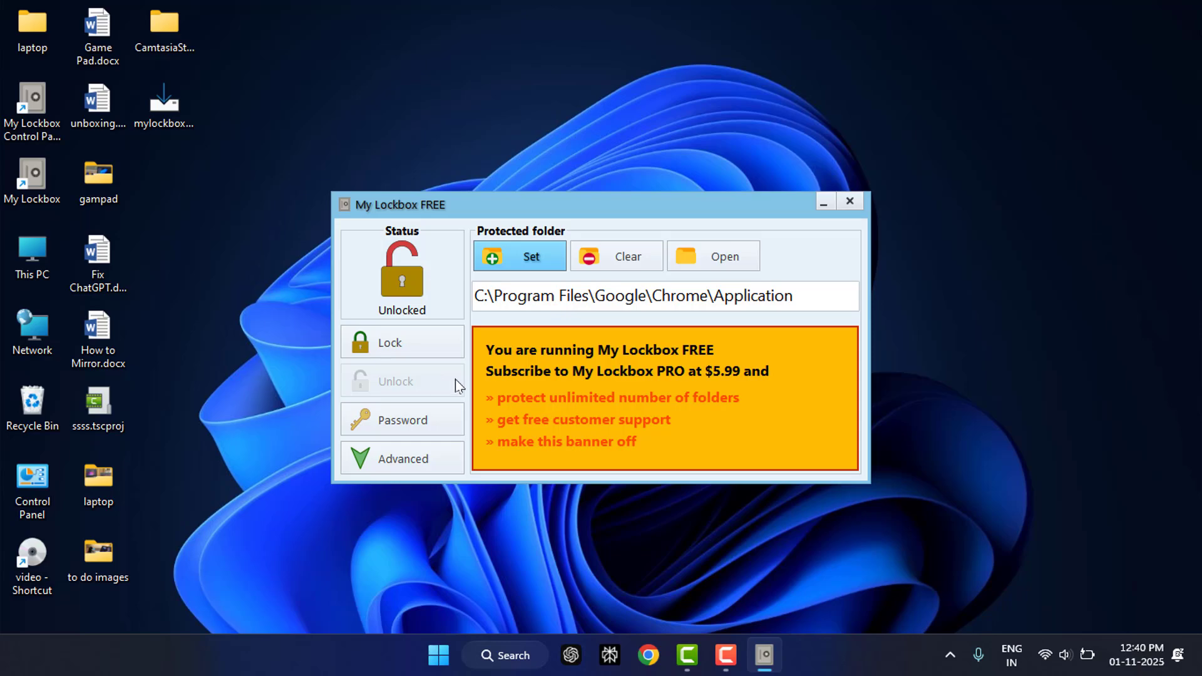